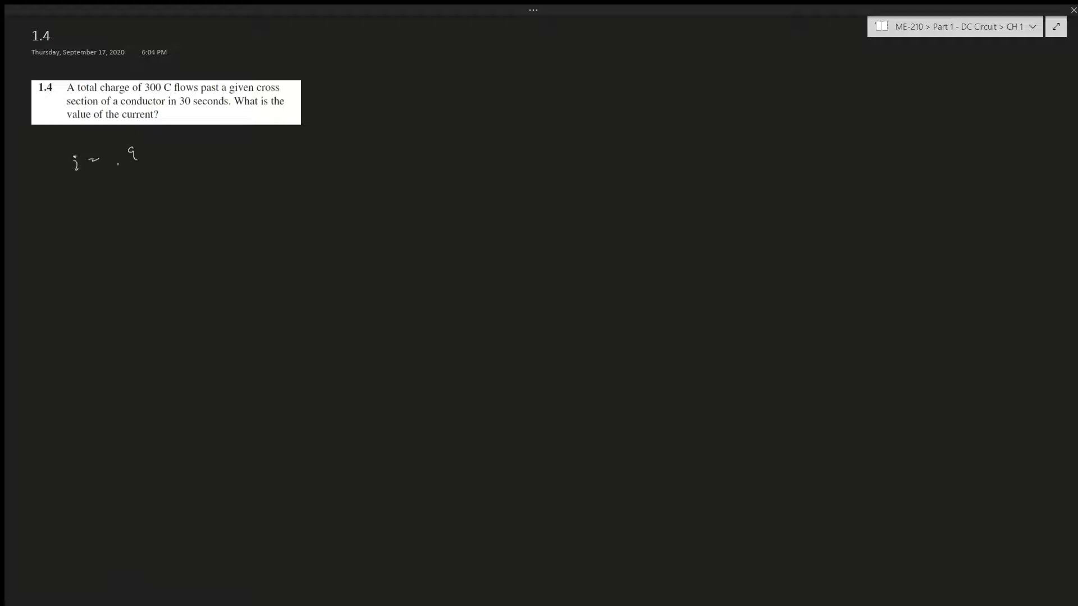
Step: Handwrite i = dq(t)/dt and place 300C as the numerator over a fraction bar
{"action": "left_click_drag", "start_coordinate": [130, 168], "coordinate": [130, 185]}
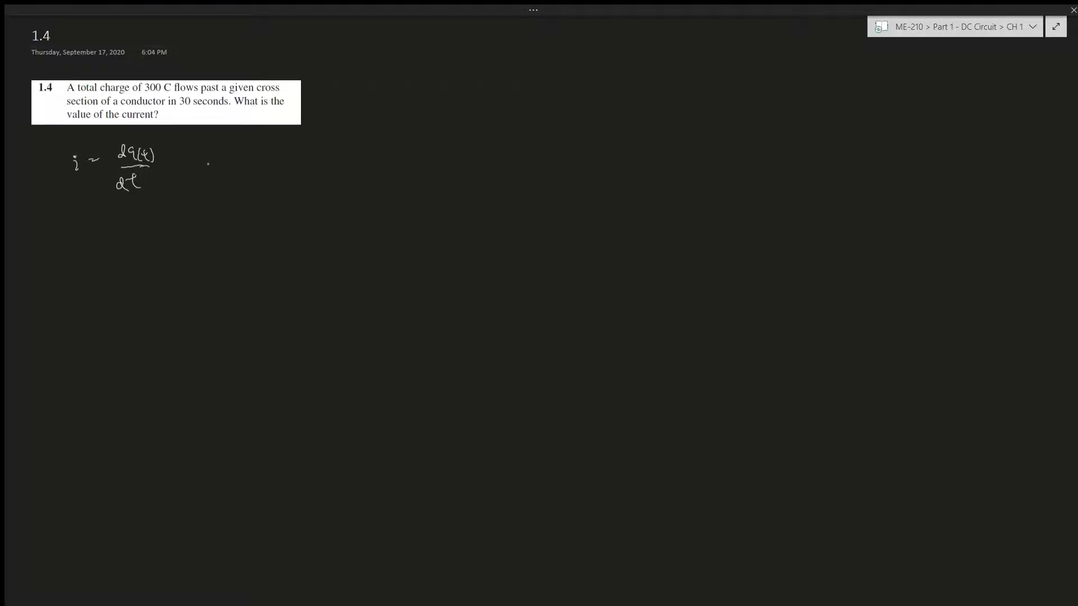
{"action": "left_click_drag", "start_coordinate": [198, 162], "coordinate": [230, 162]}
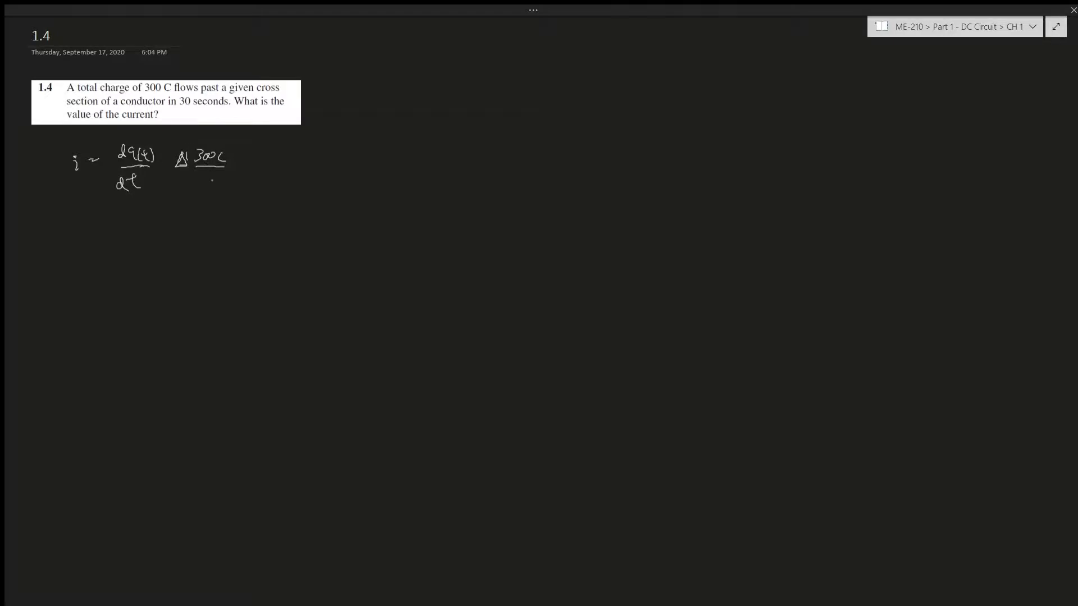
Step: Write 30 sec under 300C, complete = 300C/30sec = 10 A, and underline the answer
{"action": "left_click_drag", "start_coordinate": [187, 180], "coordinate": [198, 188]}
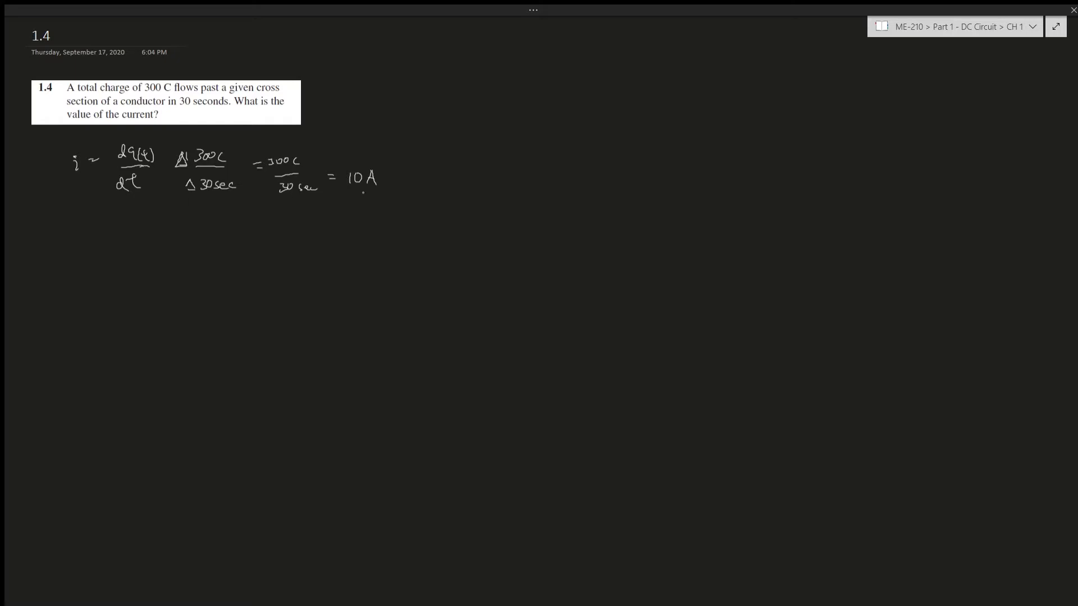
{"action": "left_click_drag", "start_coordinate": [350, 195], "coordinate": [382, 194]}
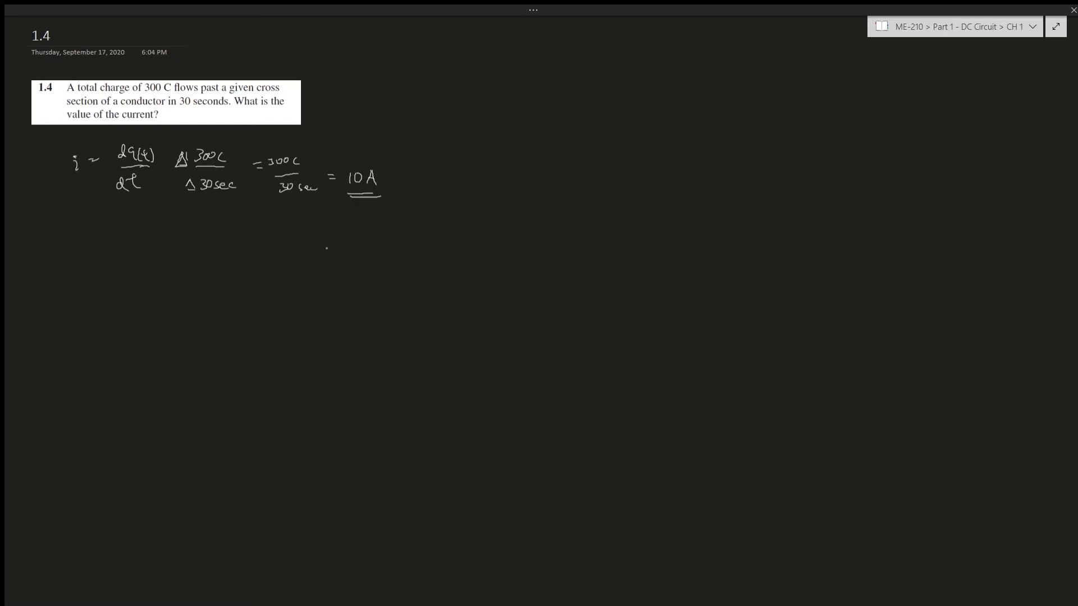